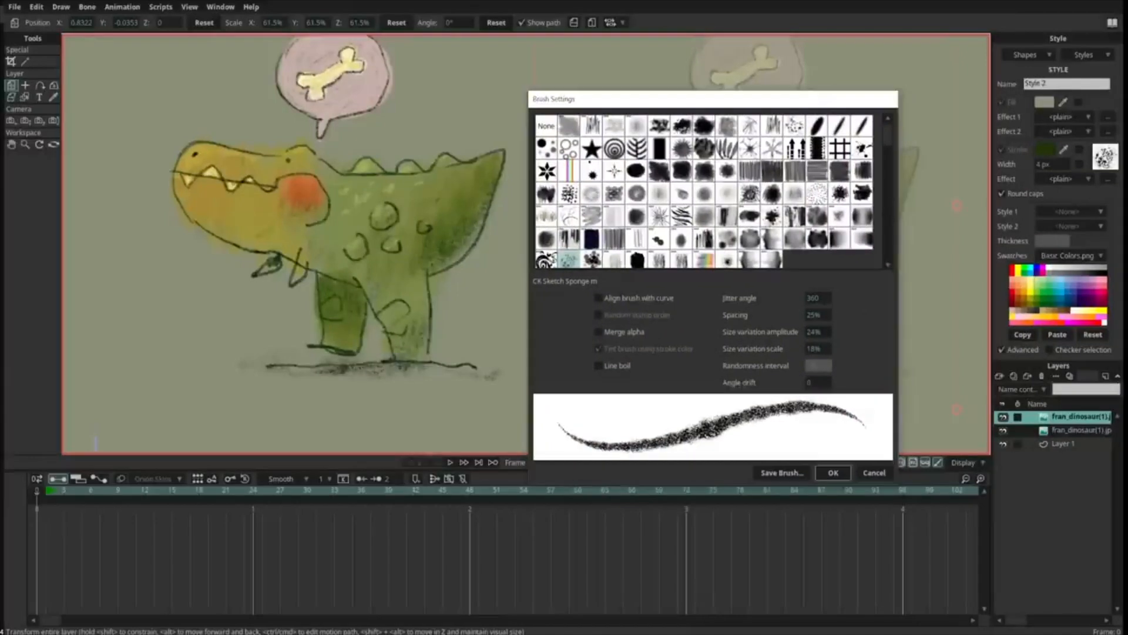
Enable animated physics on the stacked cans layer with gravity straight down, magnitude 5.
click(832, 472)
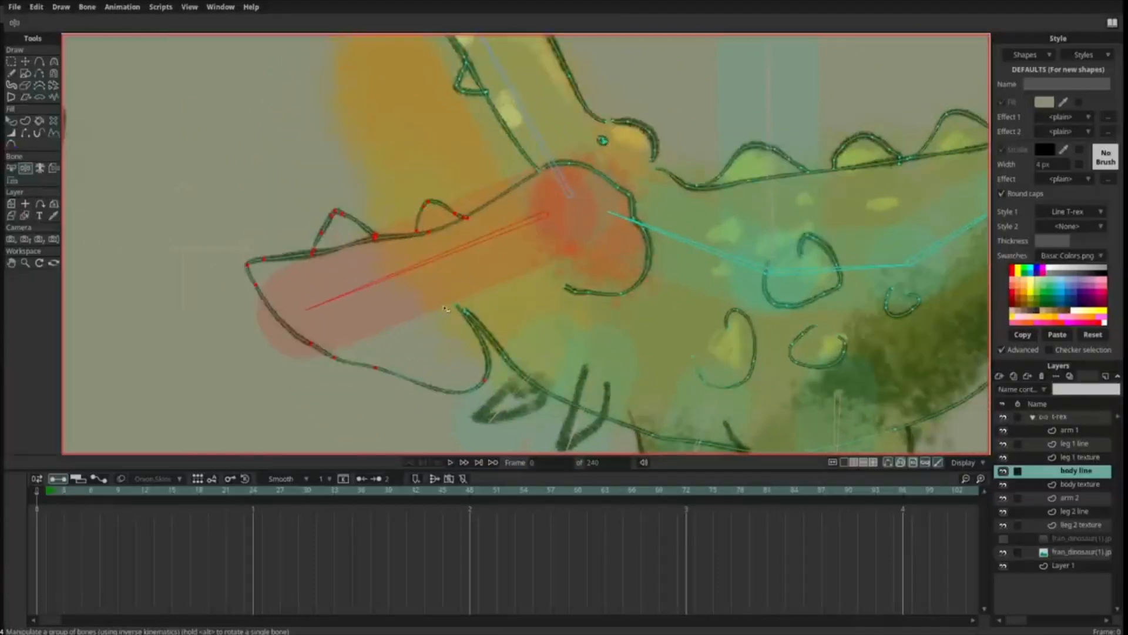
click(1068, 484)
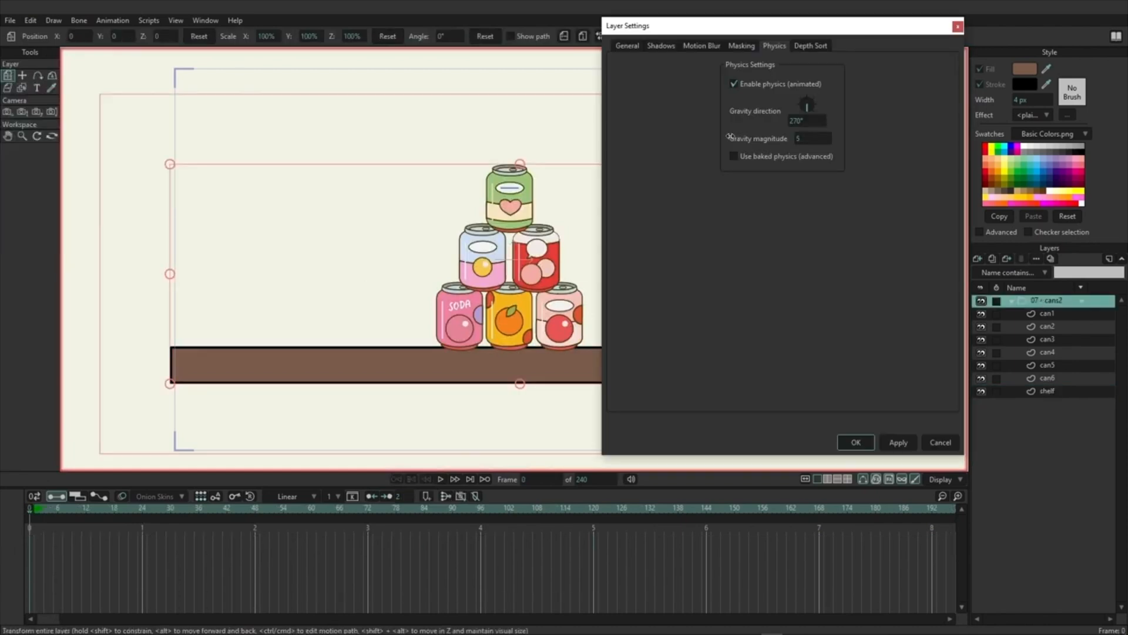
Play the cans tumbling under physics, then load the walker-machines wasteland production scene.
click(854, 442)
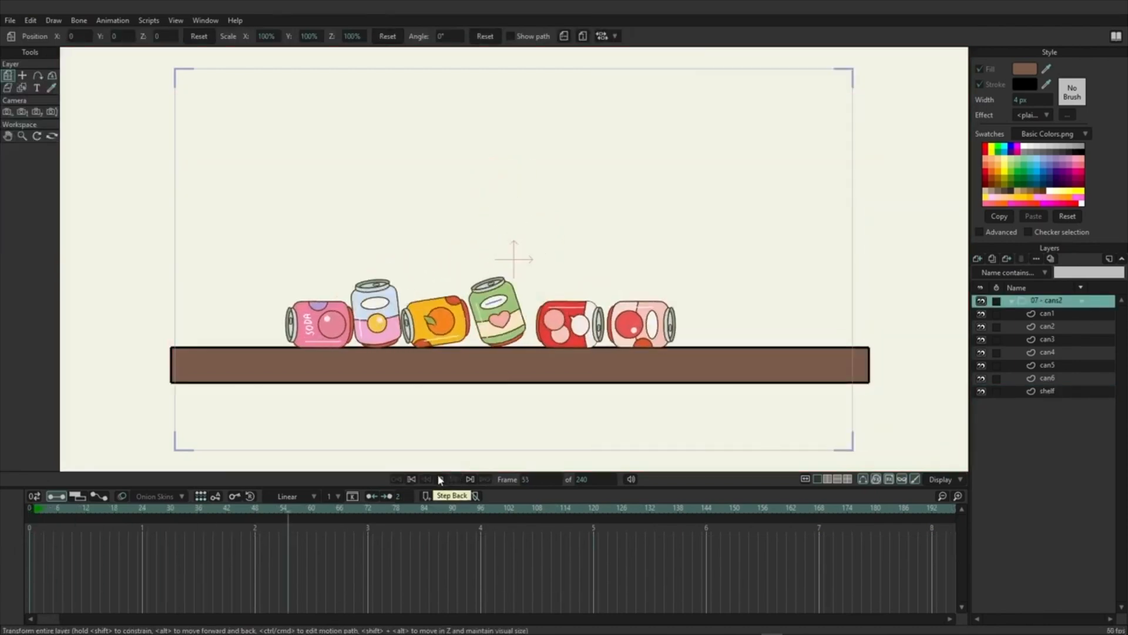
click(128, 7)
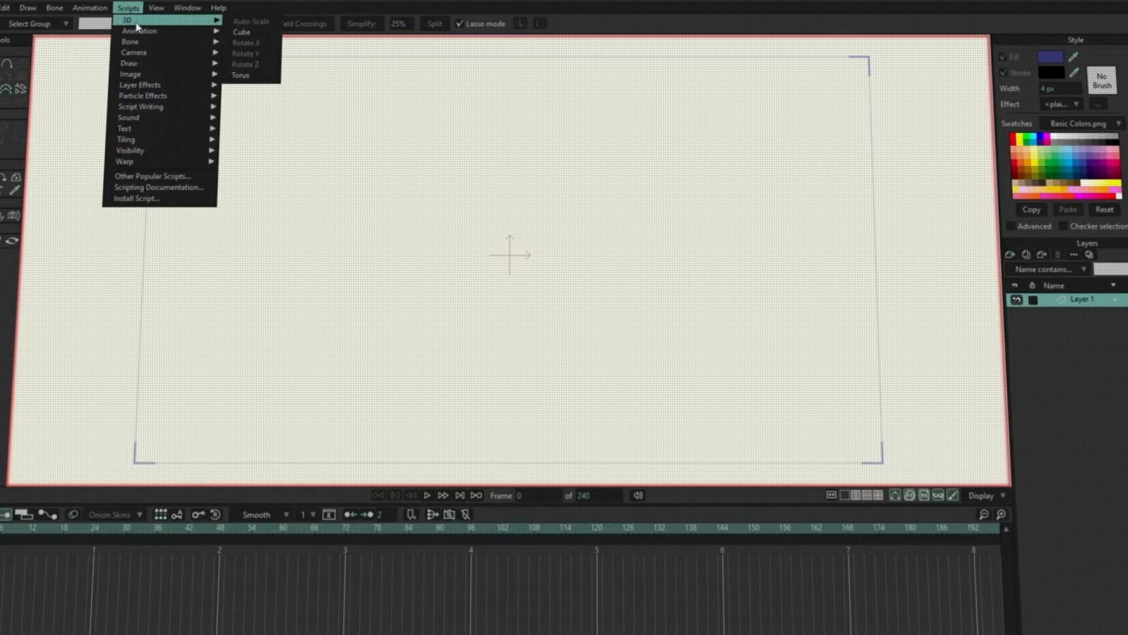
mouse_move(130, 41)
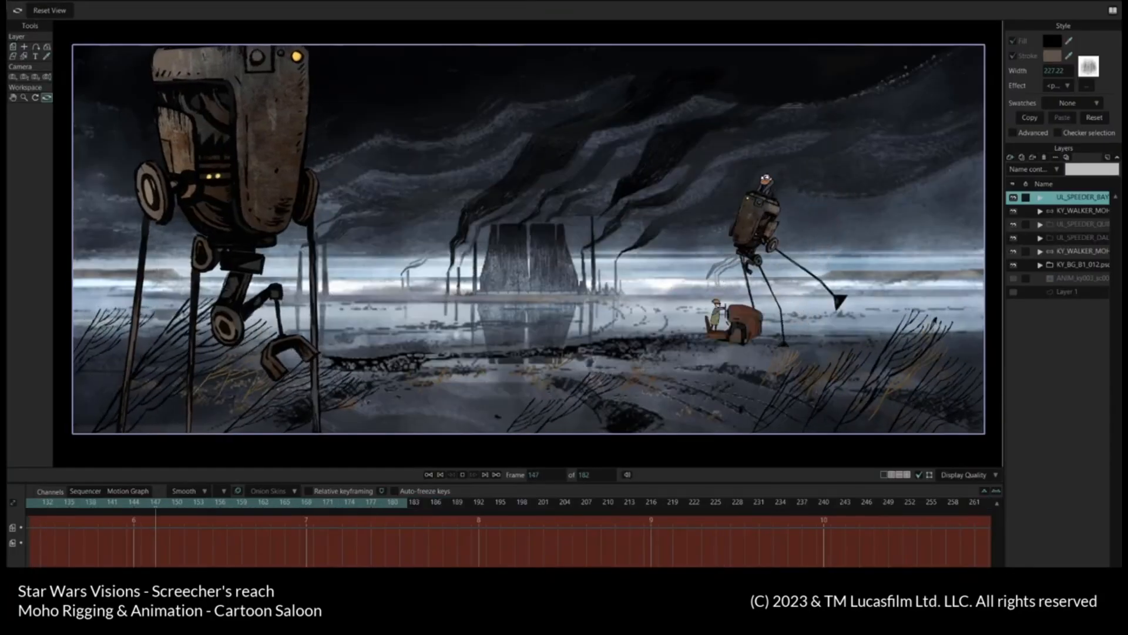
Select the bearded mushroom-hat character and the boy to reveal their bone controls.
click(1064, 250)
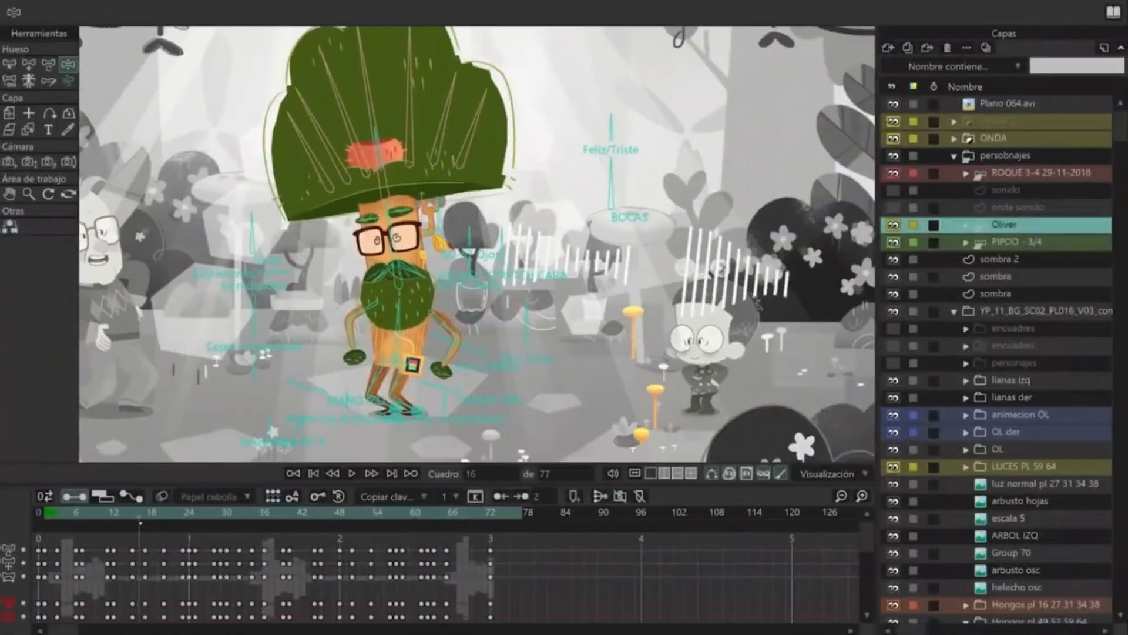
click(313, 473)
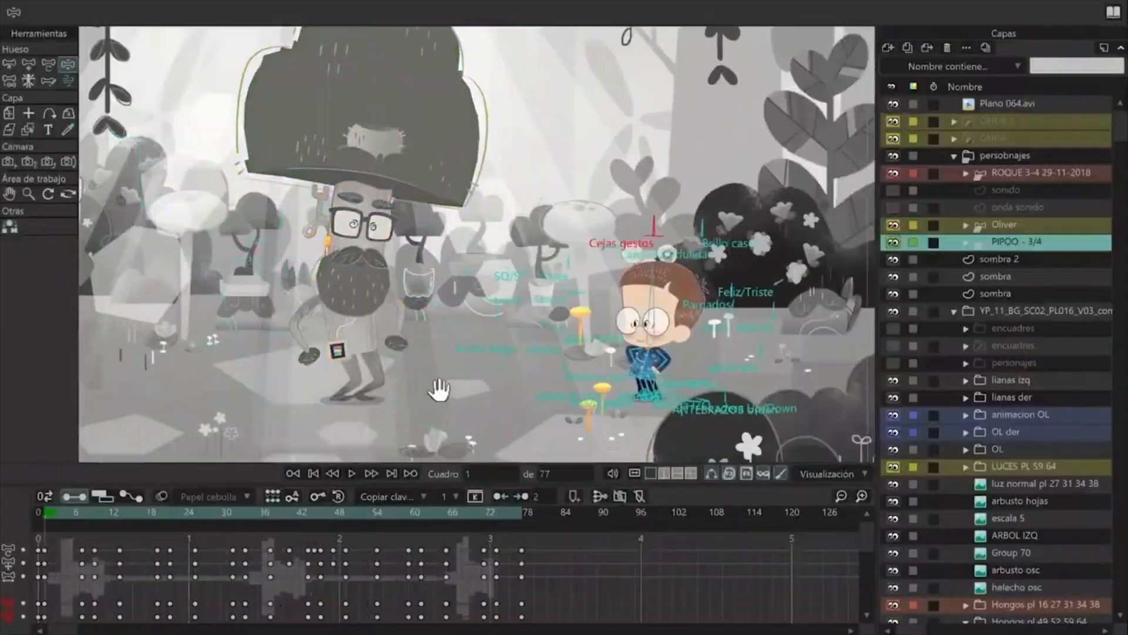